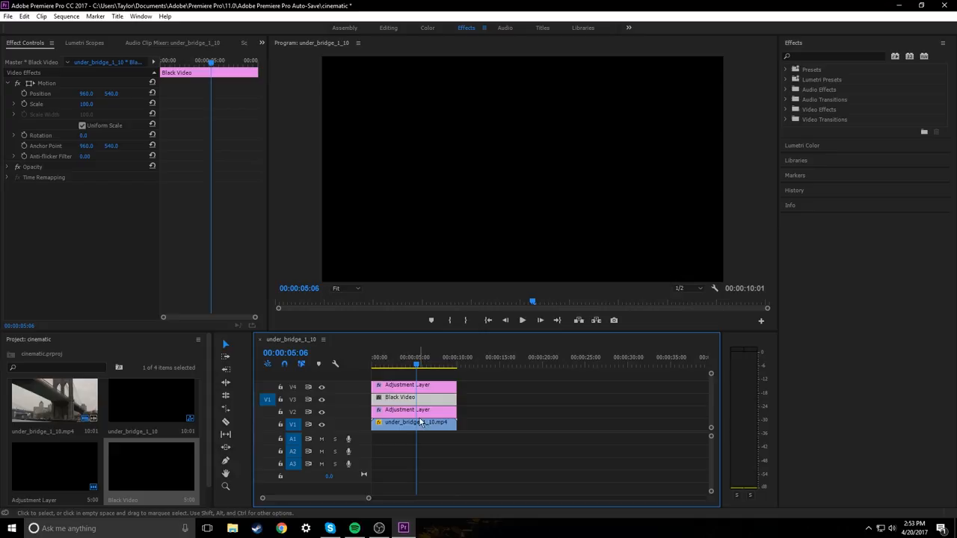
# Step: Expand the Black Video clip's Opacity and add an elliptical mask over the bridge footage
pyautogui.click(18, 168)
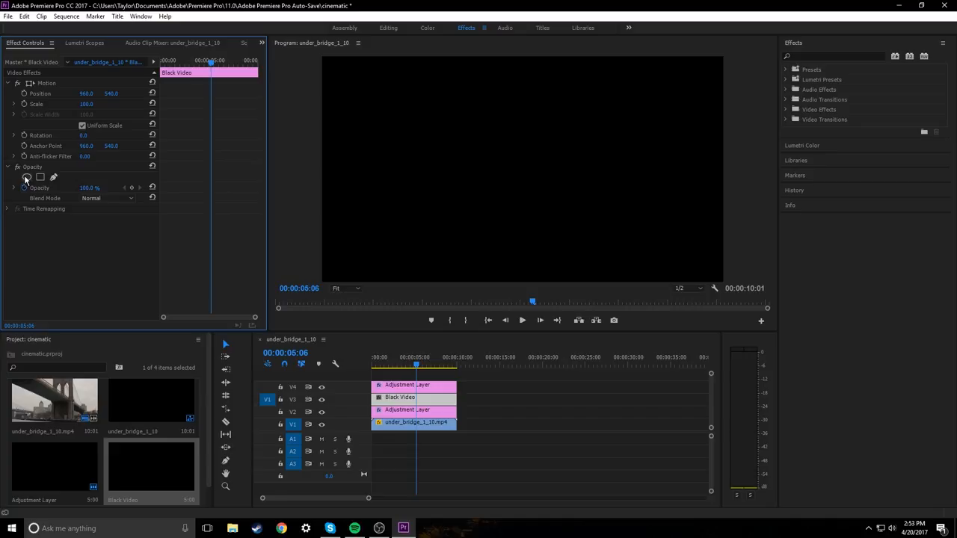
pyautogui.click(40, 177)
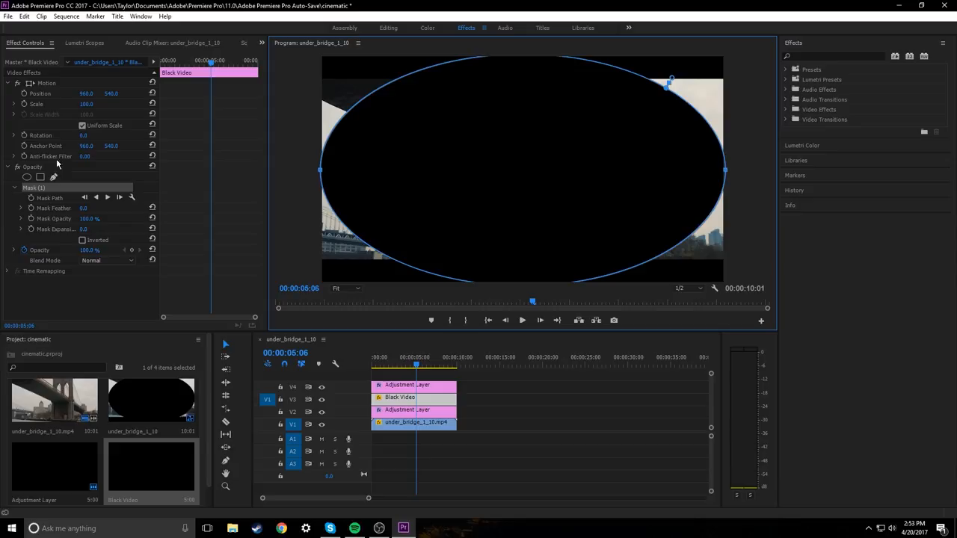
# Step: Invert Mask (1) so the bridge shows inside, then reshape the oval into a soft dark vignette
pyautogui.click(83, 239)
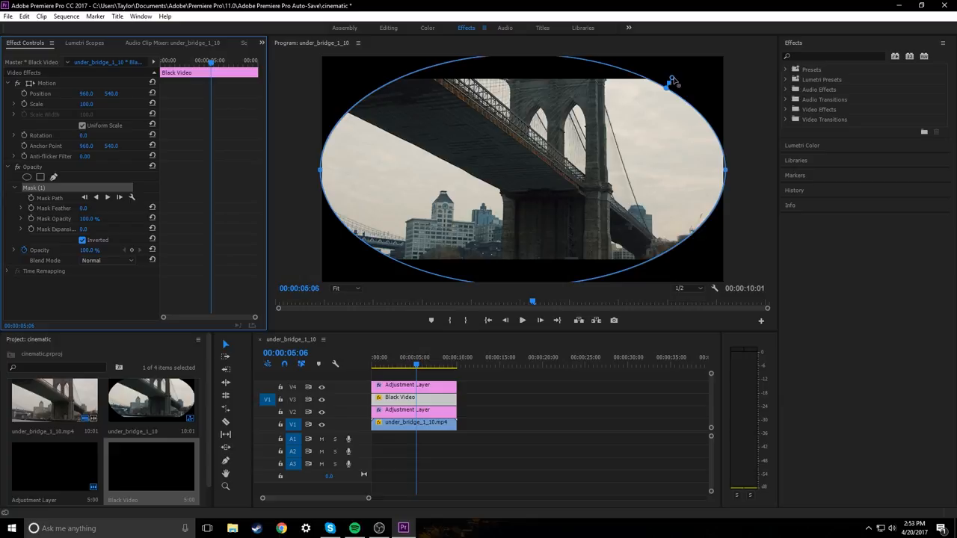
pyautogui.moveTo(667, 84); pyautogui.dragTo(716, 68)
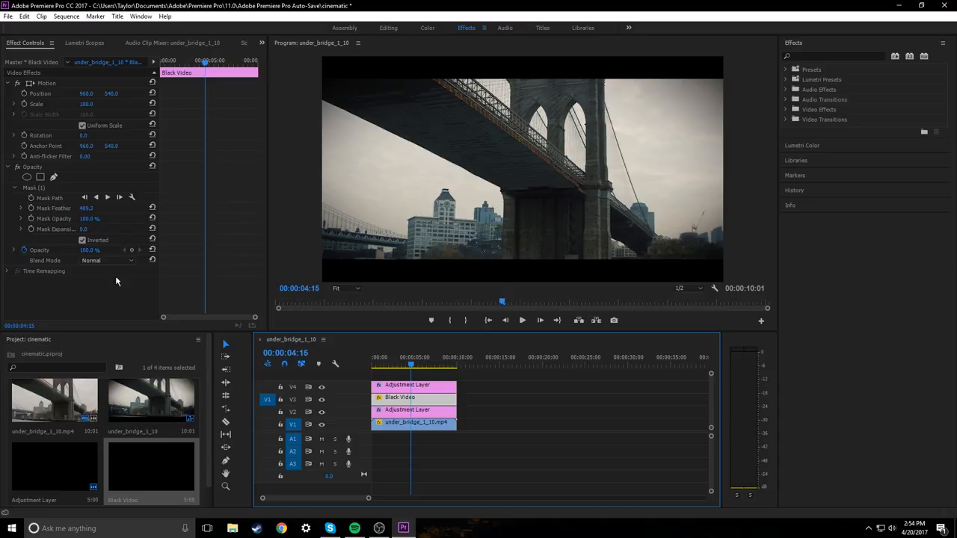
pyautogui.click(835, 57)
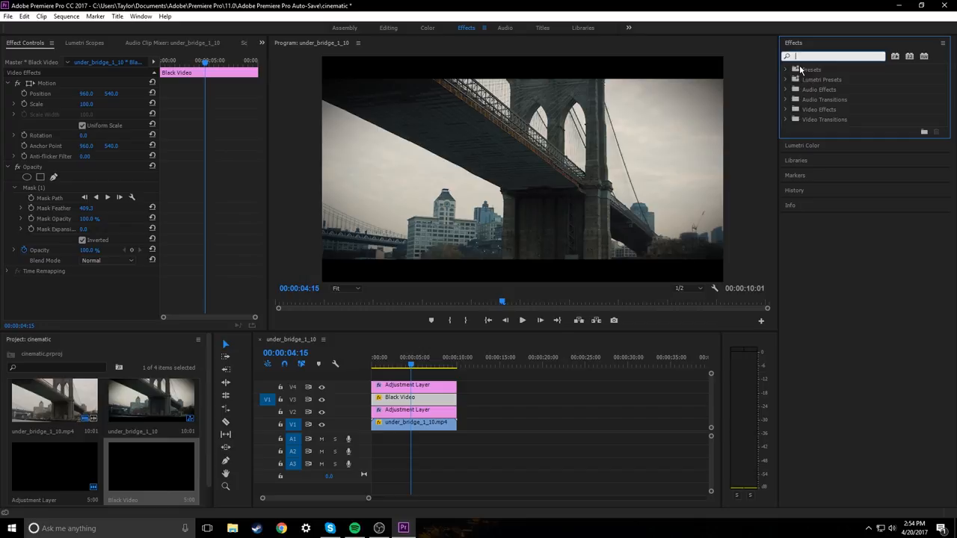
pyautogui.click(476, 374)
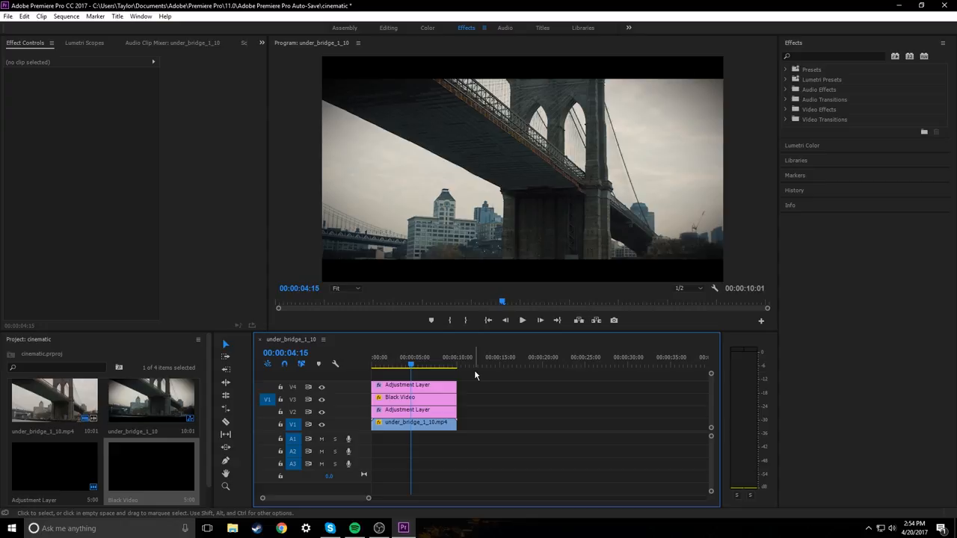